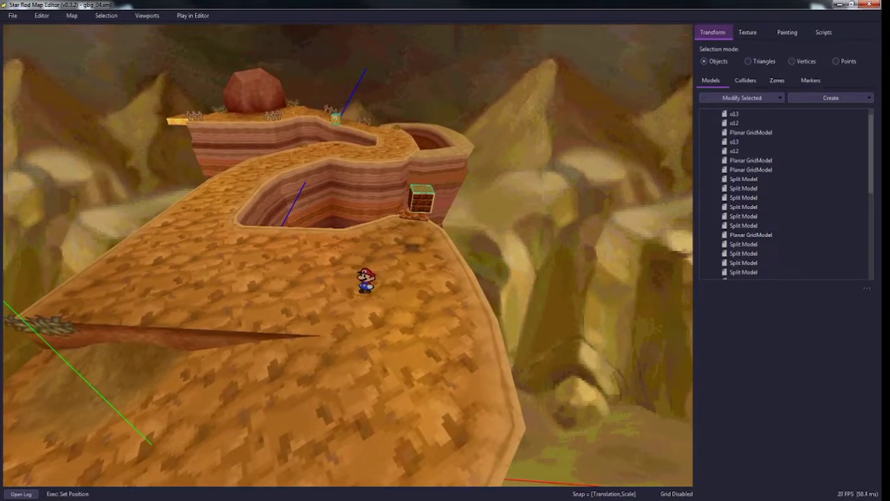
Try triangle selection mode, then return to whole-object selection.
{"action": "left_click", "coordinate": [751, 132]}
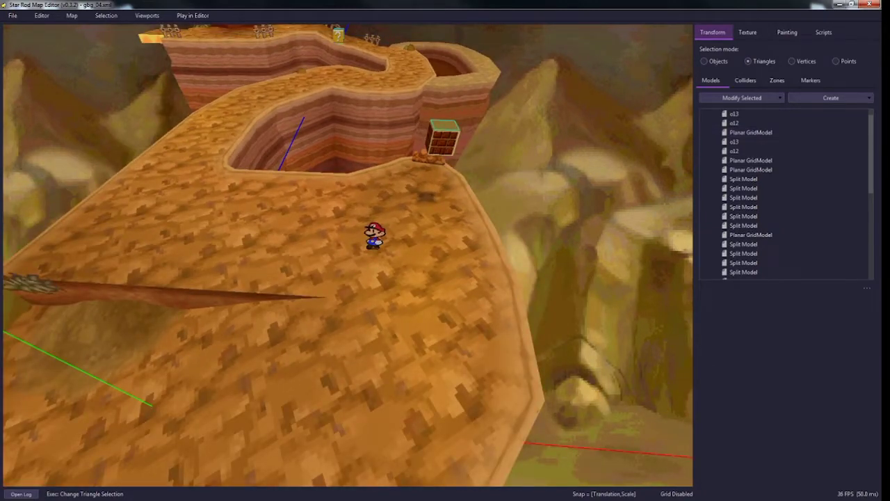
{"action": "left_click", "coordinate": [715, 61]}
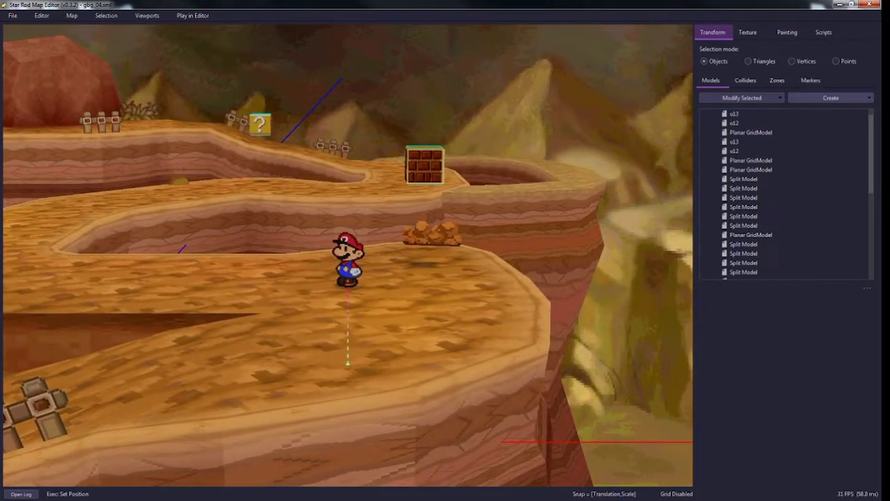
Create a new Cylinder primitive model at Mario's position on the path.
{"action": "left_click", "coordinate": [840, 98]}
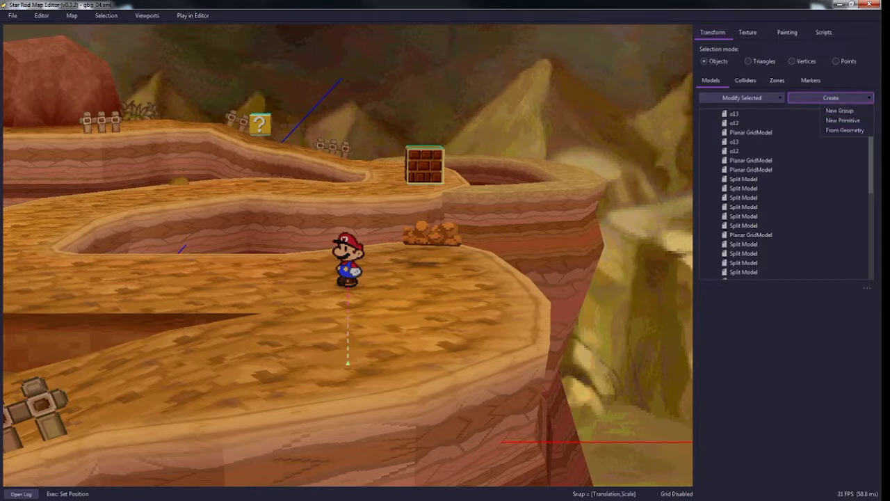
{"action": "mouse_move", "coordinate": [842, 120]}
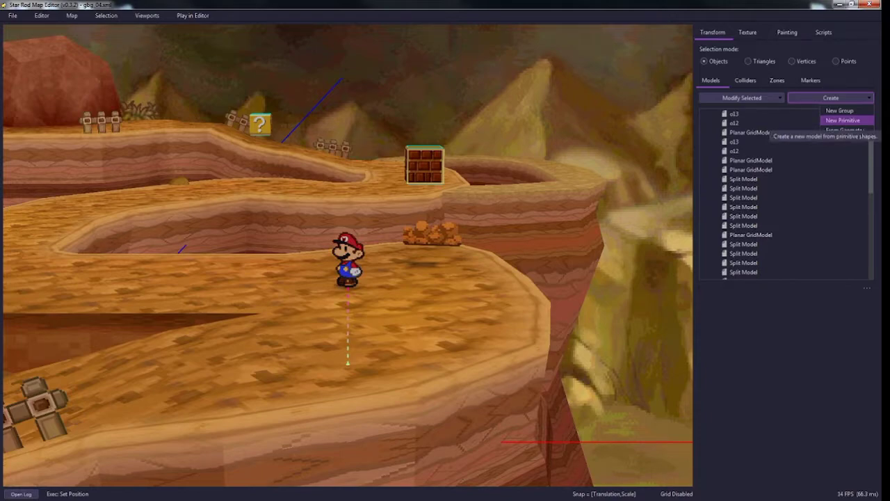
{"action": "mouse_move", "coordinate": [845, 131]}
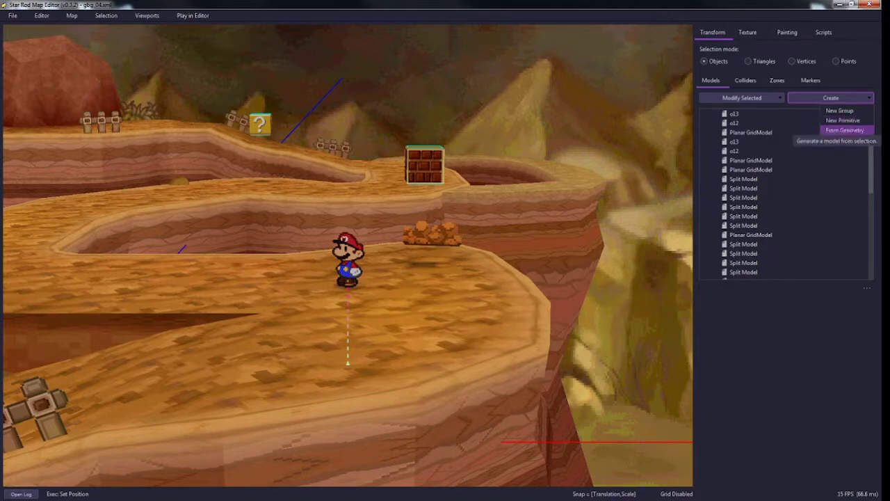
{"action": "mouse_move", "coordinate": [839, 119]}
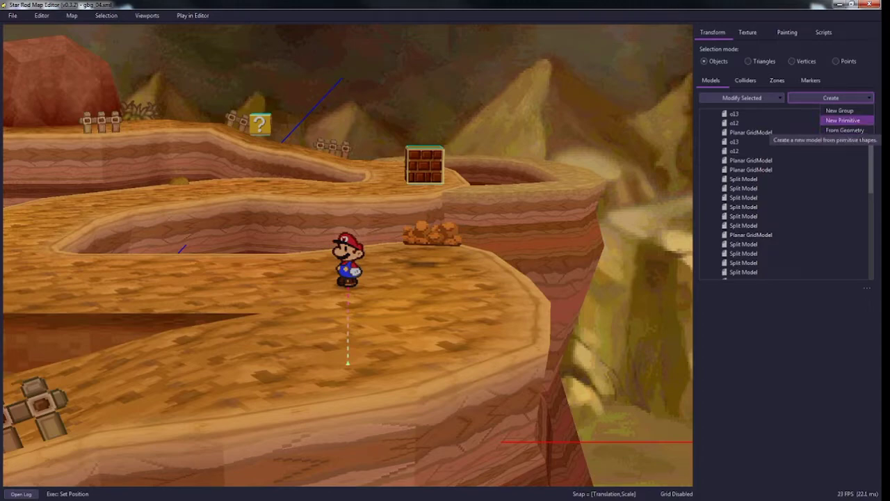
{"action": "left_click", "coordinate": [843, 120]}
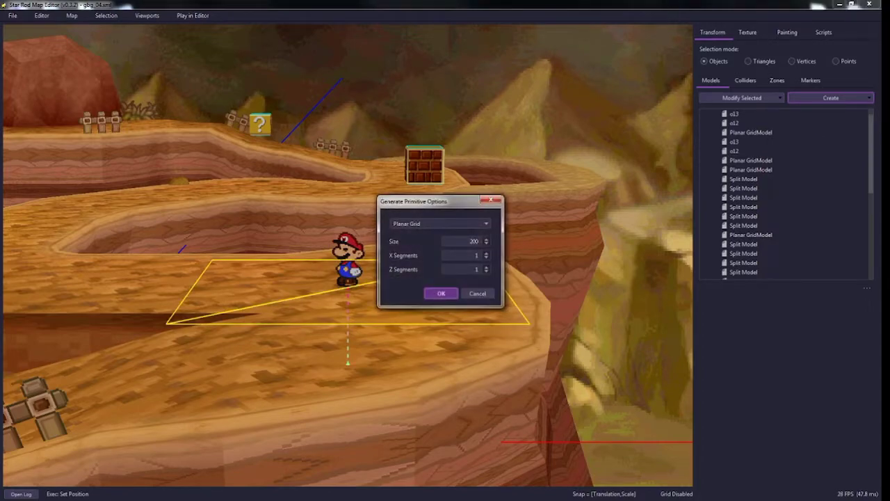
{"action": "left_click", "coordinate": [439, 223]}
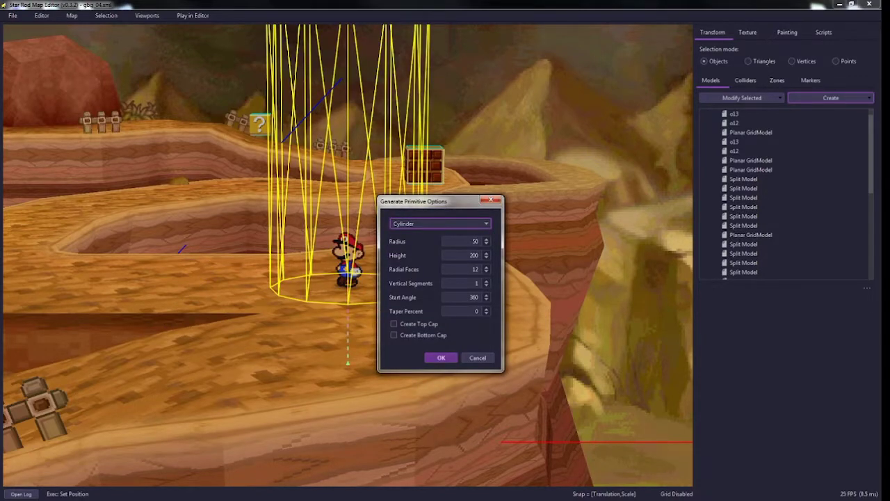
{"action": "left_click", "coordinate": [441, 358]}
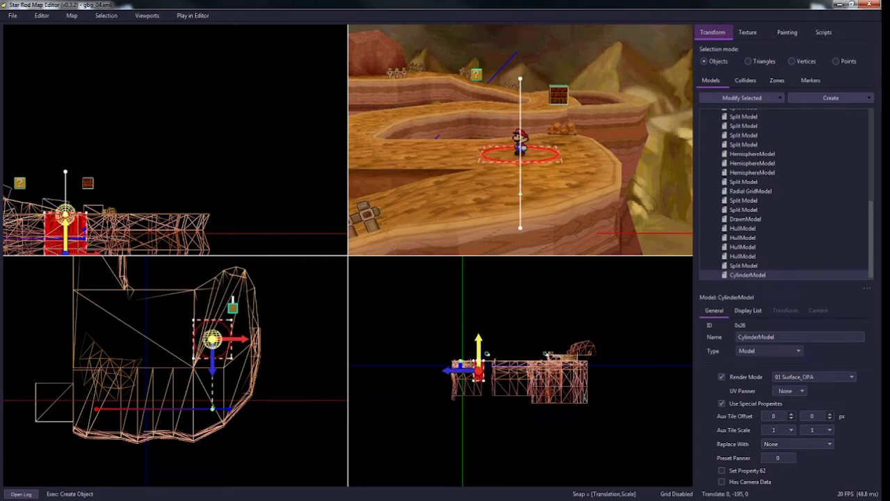
In Vertices mode, flatten the cylinder into a low ring on the floor.
{"action": "left_click", "coordinate": [803, 61]}
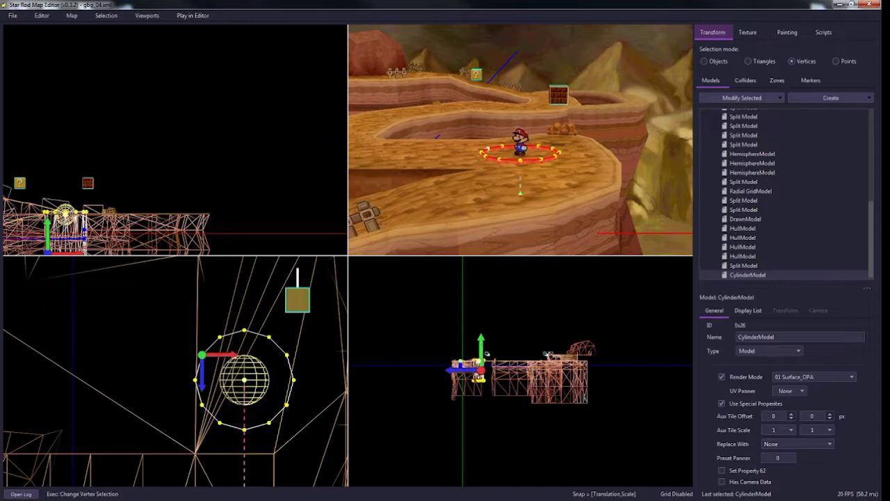
{"action": "left_click_drag", "start_coordinate": [202, 356], "coordinate": [214, 356]}
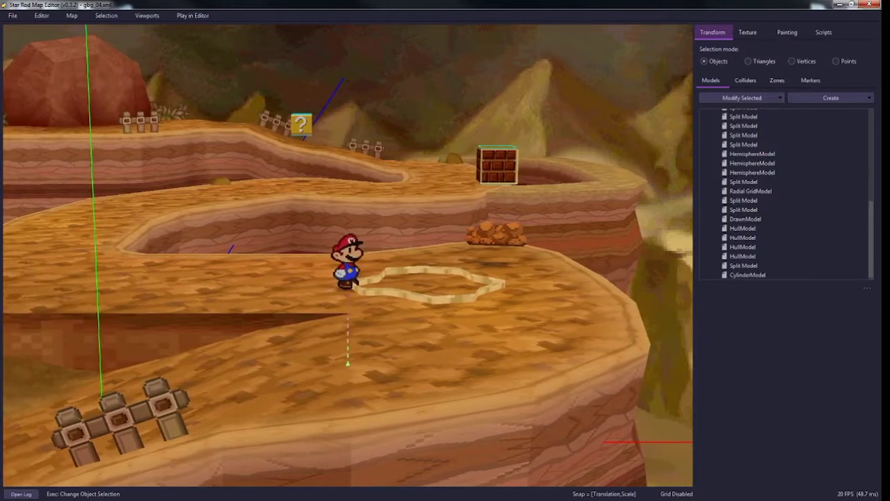
Select the cylinder ring, check its texture, and add the floor SplitModel to the selection.
{"action": "left_click", "coordinate": [751, 113]}
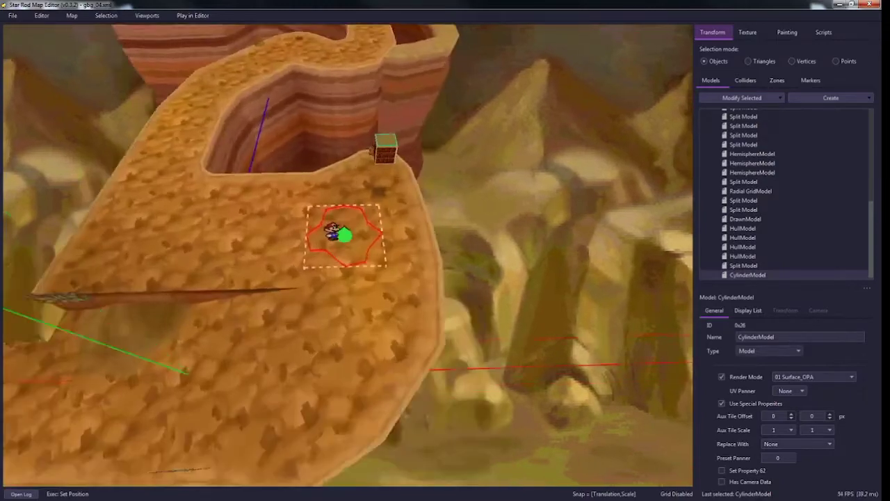
{"action": "left_click", "coordinate": [749, 61]}
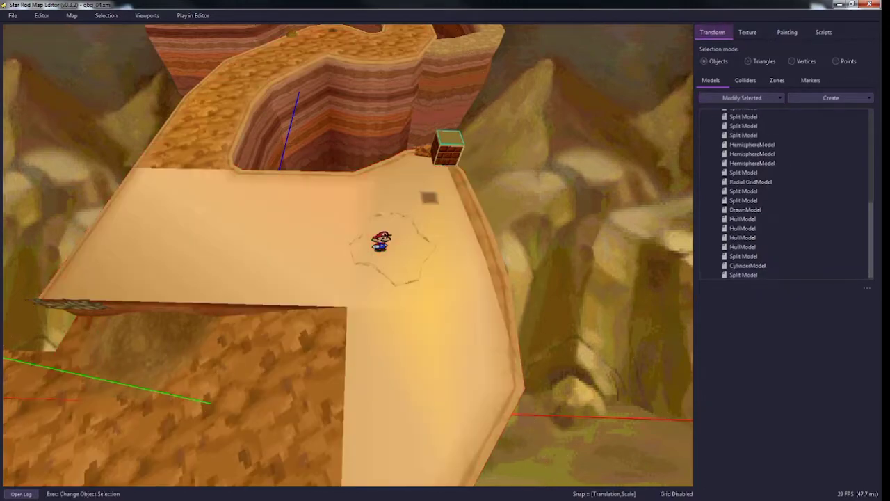
{"action": "left_click", "coordinate": [750, 32]}
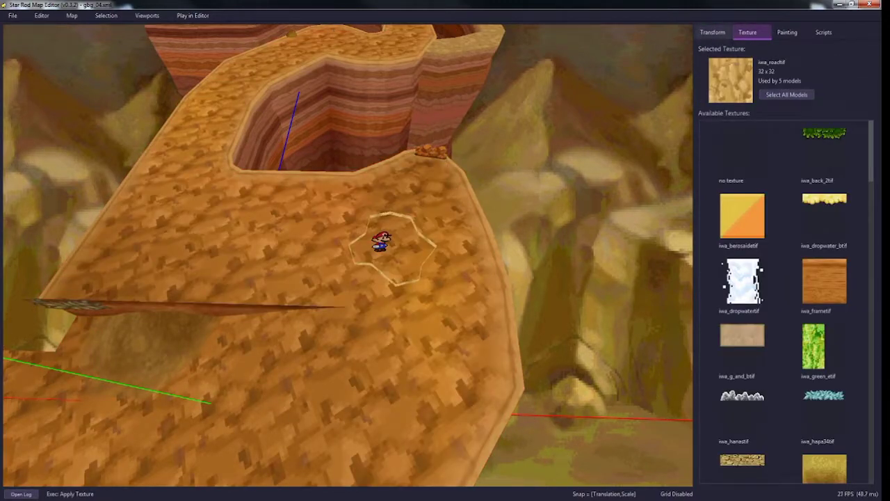
{"action": "left_click", "coordinate": [712, 32]}
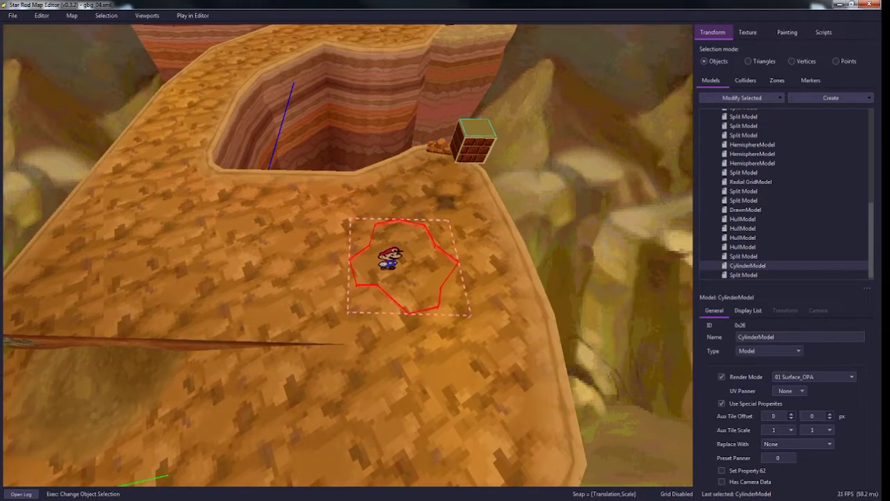
{"action": "left_click", "coordinate": [747, 275]}
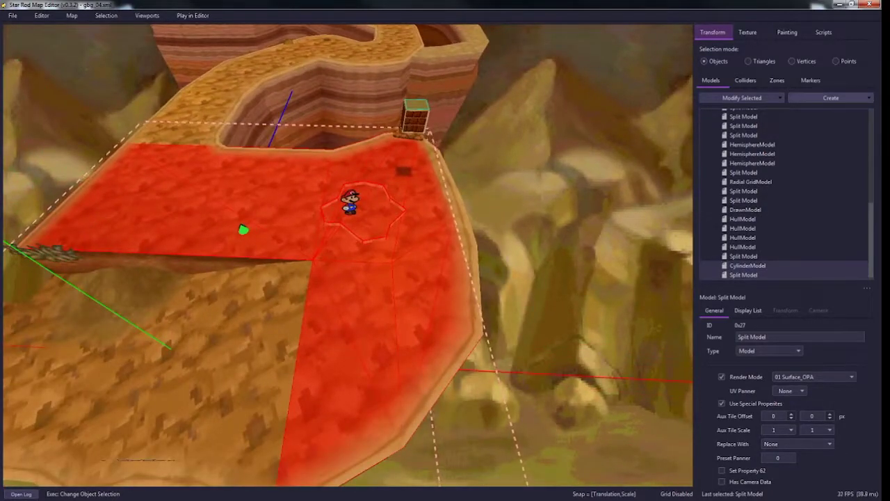
Generate a model From Geometry with Projection generator along the Y axis.
{"action": "left_click", "coordinate": [830, 97]}
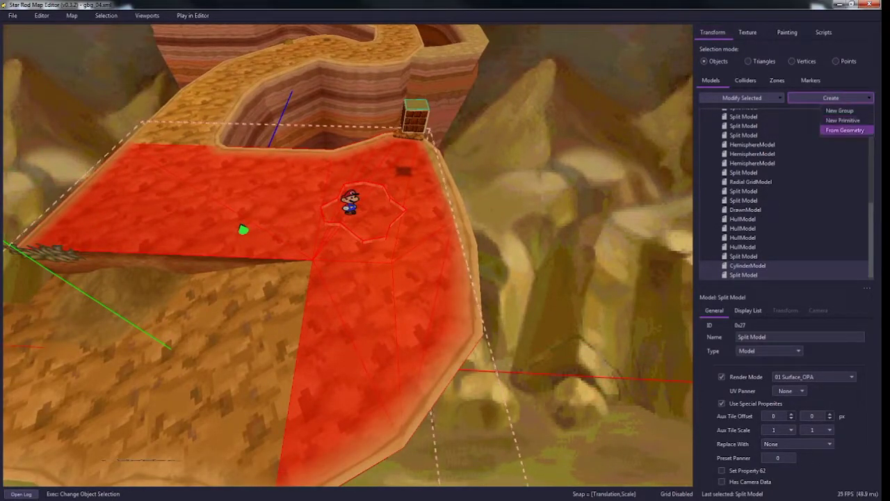
{"action": "mouse_move", "coordinate": [848, 131]}
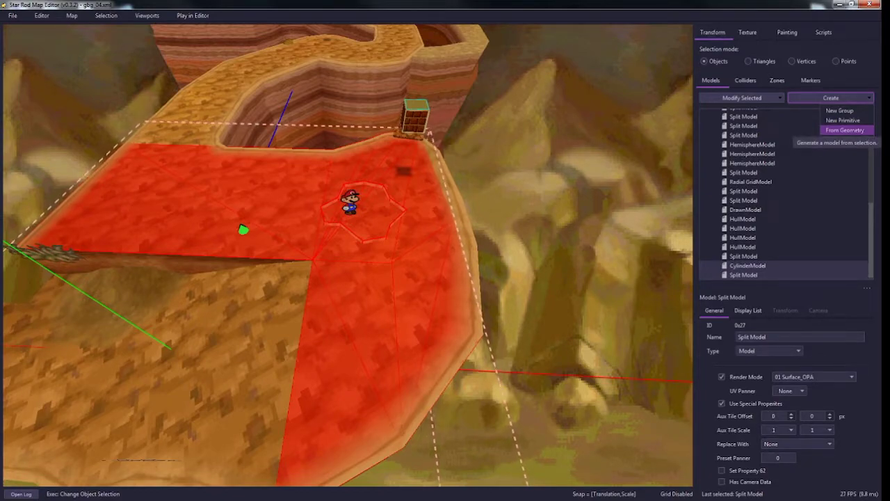
{"action": "left_click", "coordinate": [846, 131]}
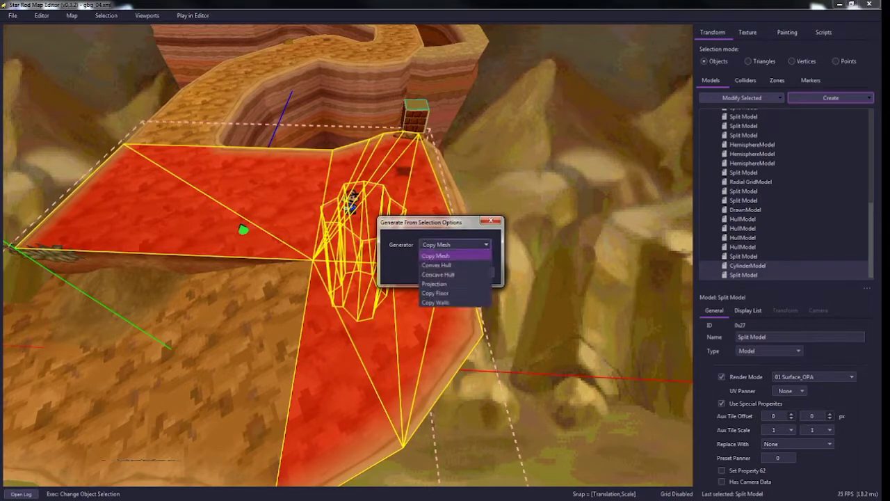
{"action": "left_click", "coordinate": [433, 283]}
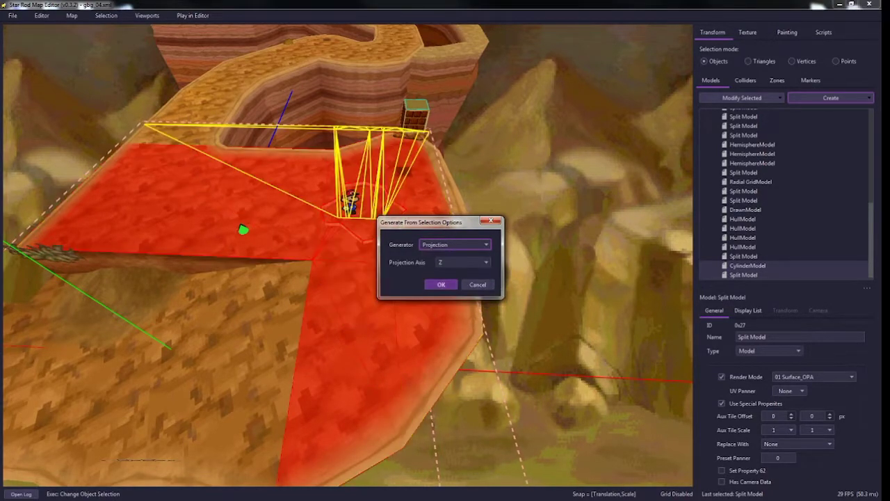
{"action": "left_click", "coordinate": [481, 262]}
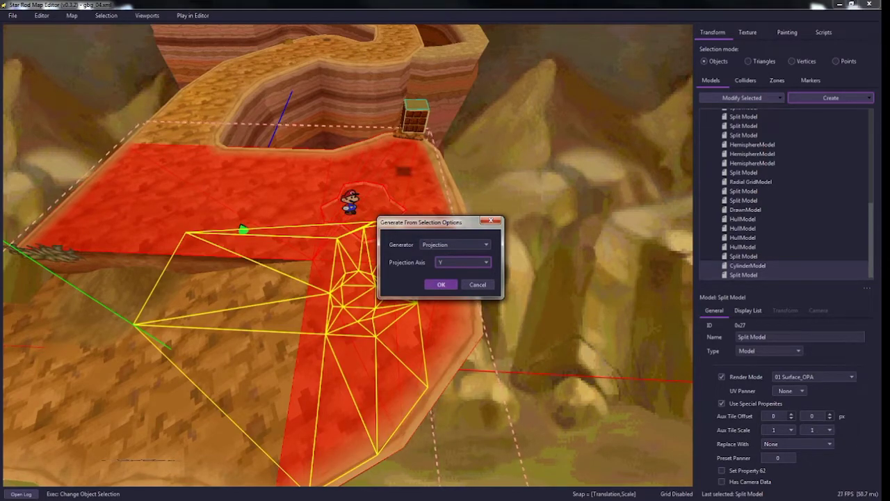
{"action": "left_click", "coordinate": [439, 284]}
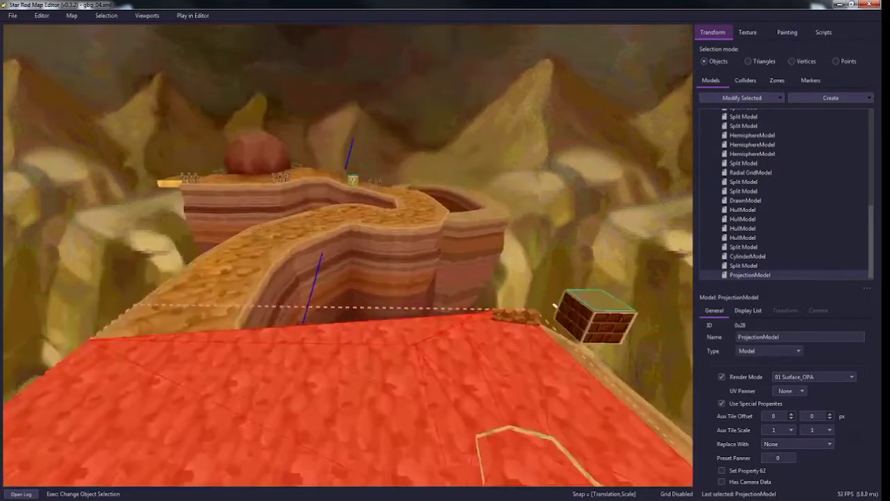
In Triangles mode, select and delete the floor triangles around Mario, then return to Objects mode.
{"action": "left_click", "coordinate": [748, 61]}
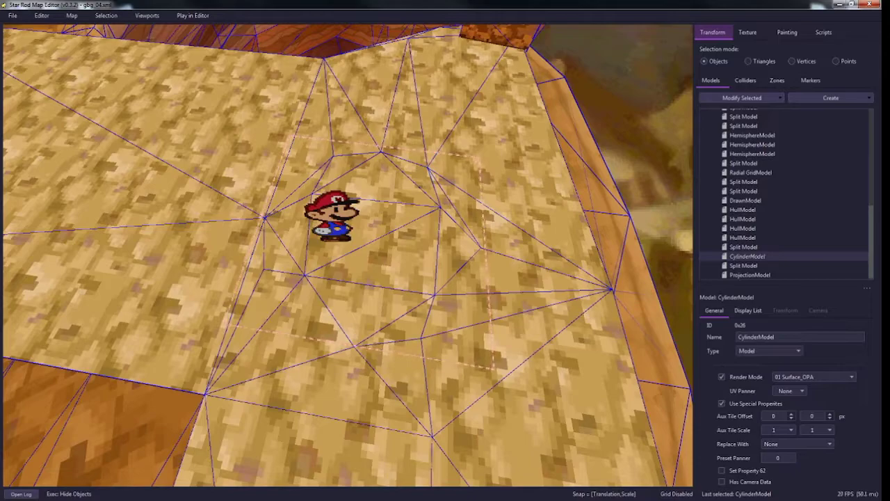
{"action": "left_click", "coordinate": [745, 256]}
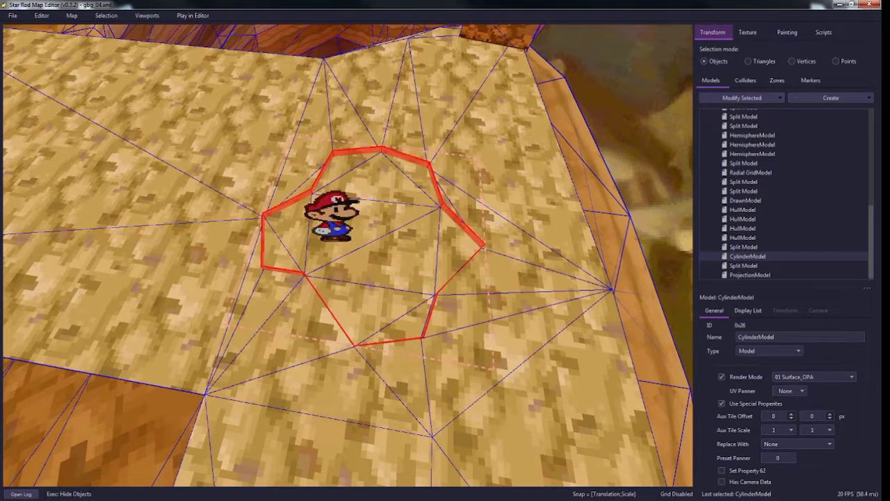
{"action": "left_click", "coordinate": [750, 62]}
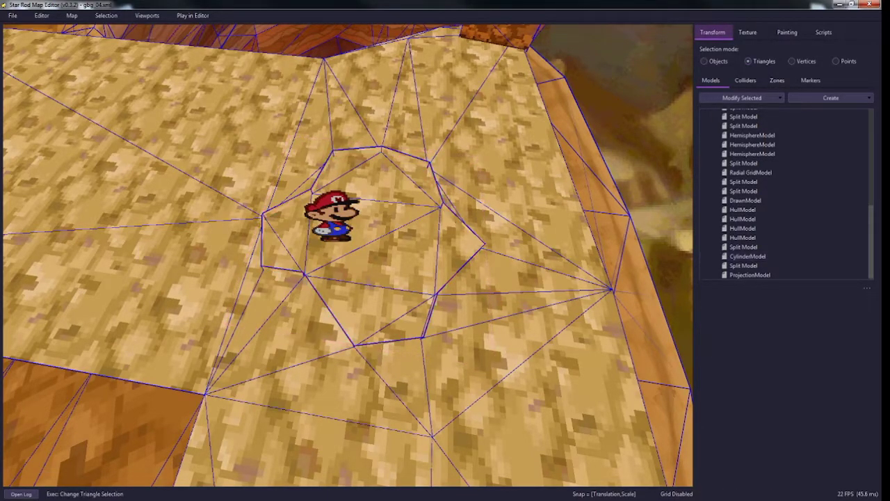
{"action": "left_click", "coordinate": [387, 195]}
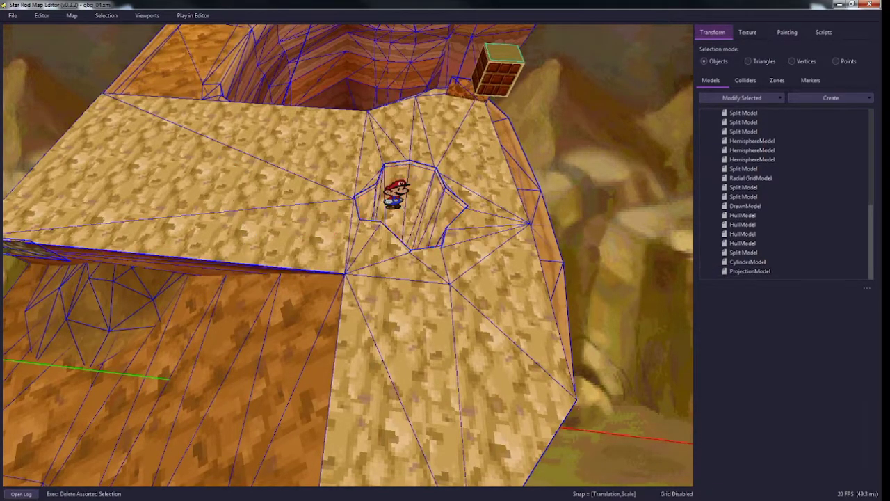
{"action": "left_click", "coordinate": [748, 270]}
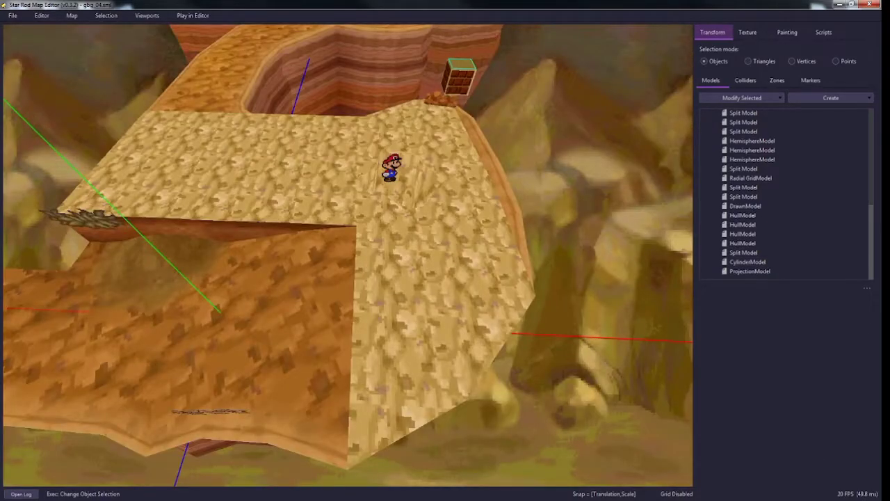
Vertex-paint the floor a darker colour, leaving the patch around Mario light.
{"action": "left_click", "coordinate": [787, 32]}
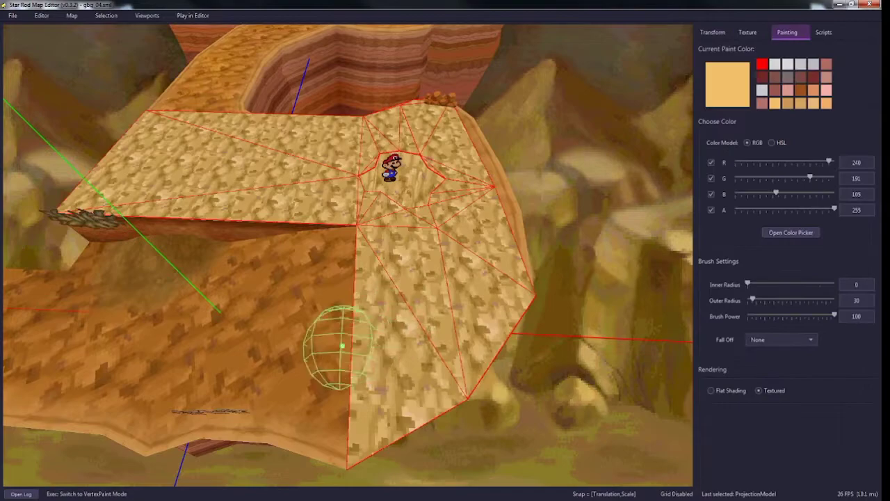
{"action": "left_click_drag", "start_coordinate": [762, 301], "coordinate": [838, 300]}
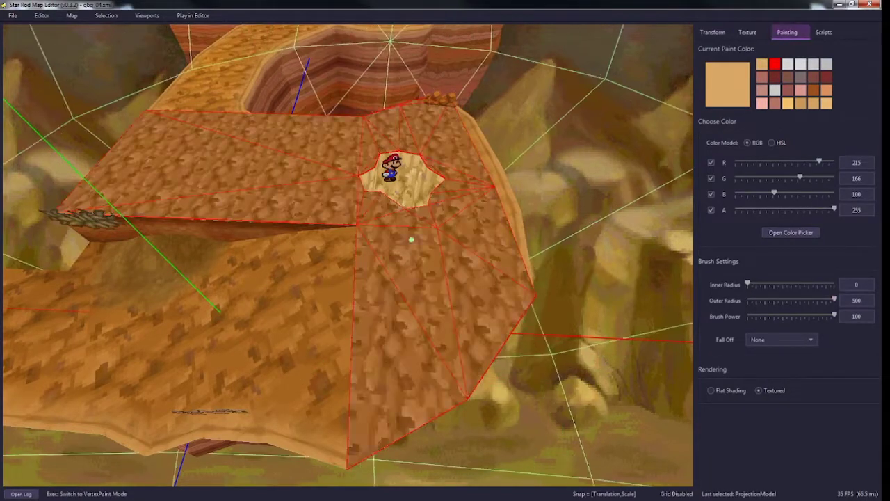
{"action": "left_click", "coordinate": [712, 32]}
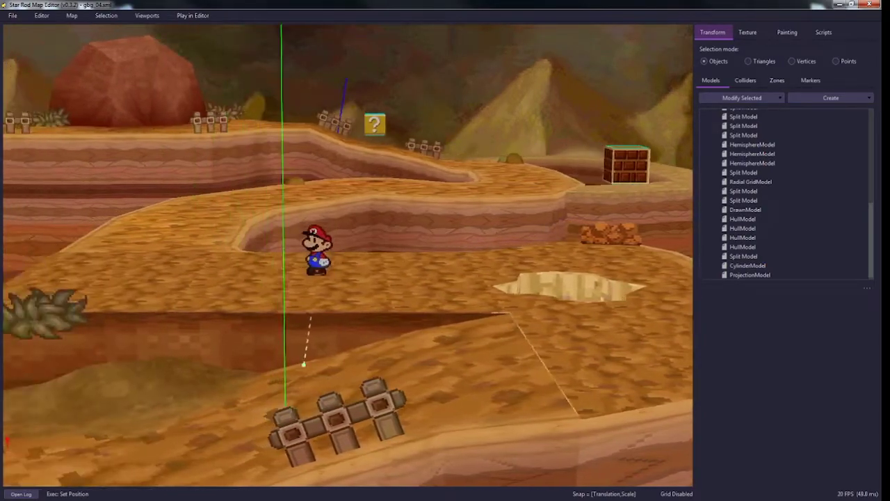
Select ProjectionModel and show its UV layout beside the 3D view.
{"action": "left_click", "coordinate": [747, 264]}
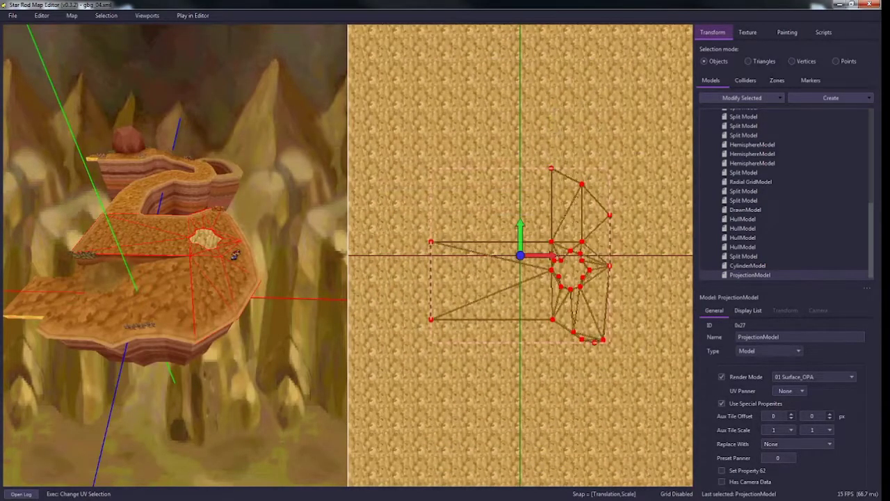
Check the floor's texture, return to Transform, and bring up the Create model choices.
{"action": "left_click_drag", "start_coordinate": [520, 256], "coordinate": [513, 281]}
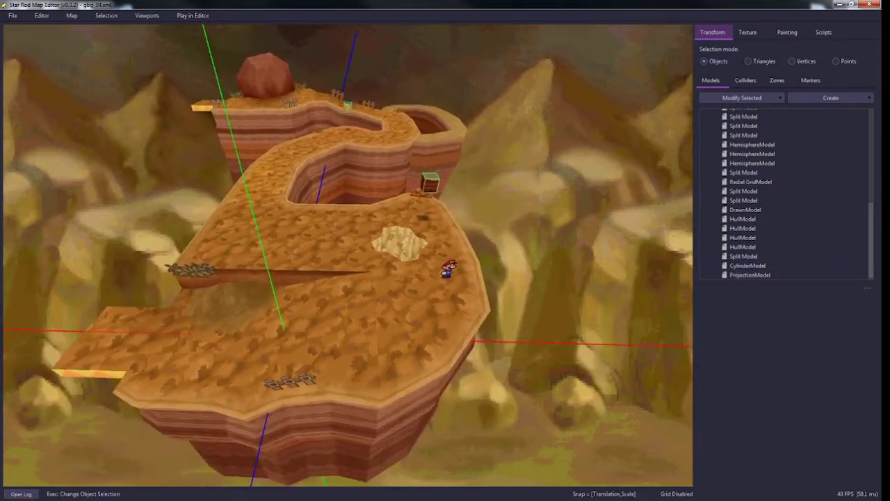
{"action": "left_click", "coordinate": [749, 32]}
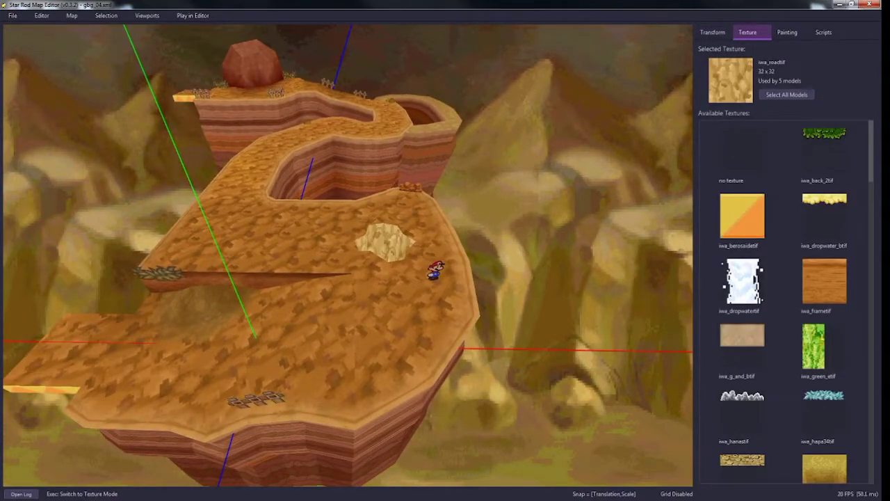
{"action": "left_click", "coordinate": [712, 32]}
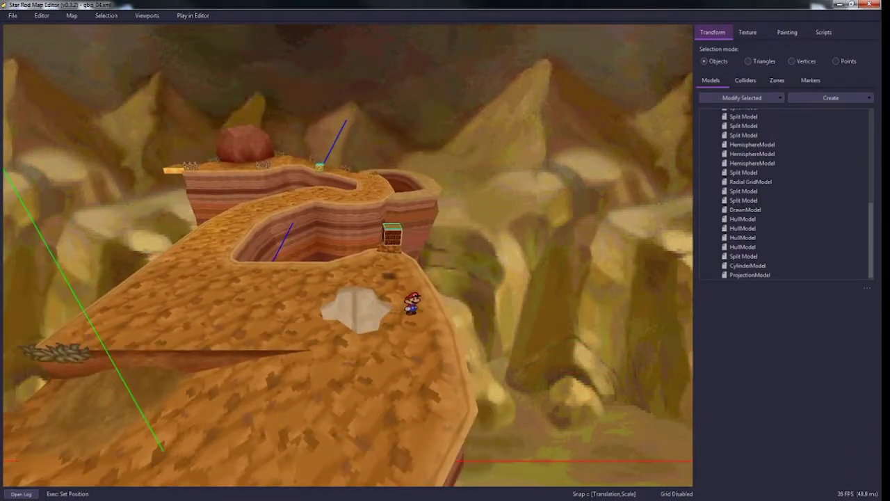
{"action": "left_click", "coordinate": [830, 97]}
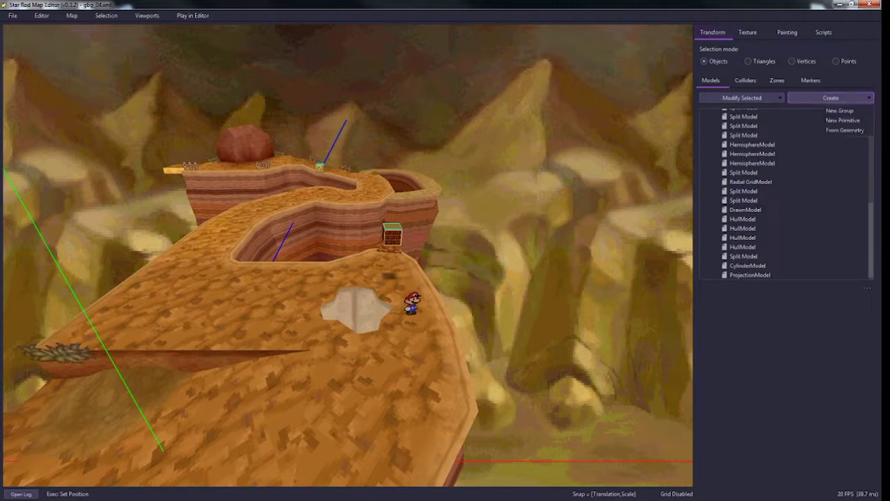
Create a Planar Grid primitive and stand it upright as a wall beside the hole.
{"action": "left_click", "coordinate": [842, 120]}
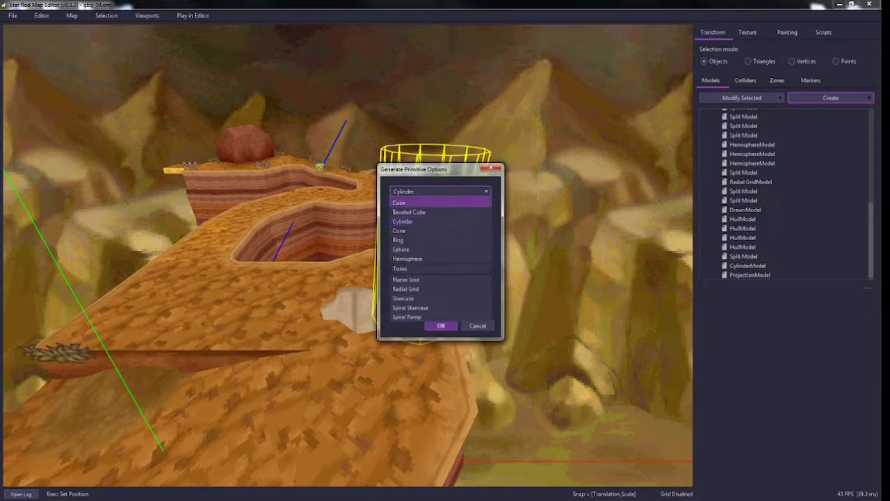
{"action": "left_click", "coordinate": [406, 279]}
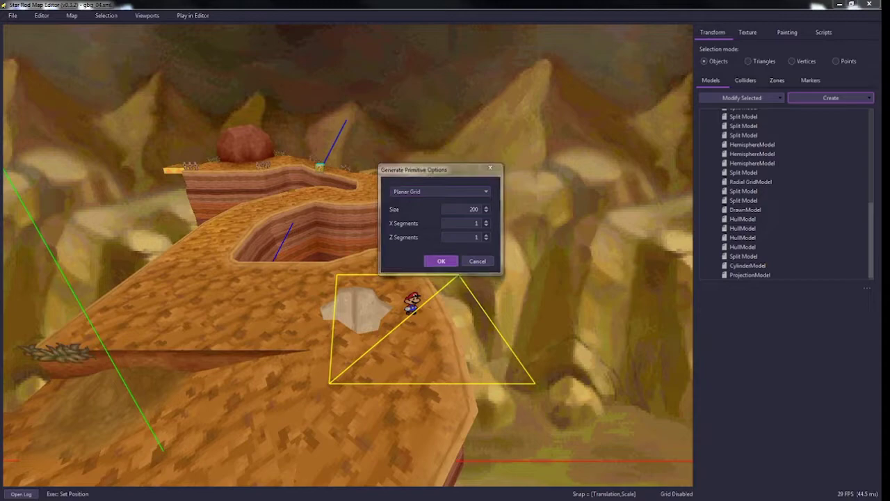
{"action": "left_click", "coordinate": [441, 262]}
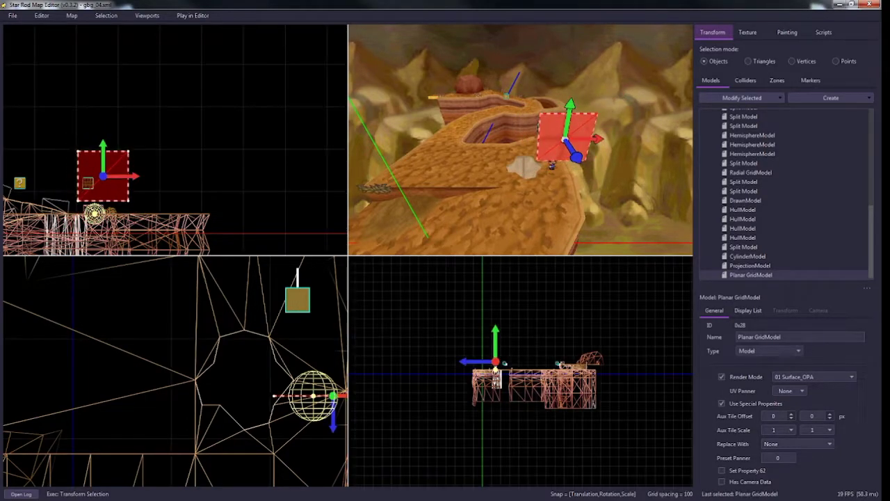
{"action": "left_click", "coordinate": [804, 62]}
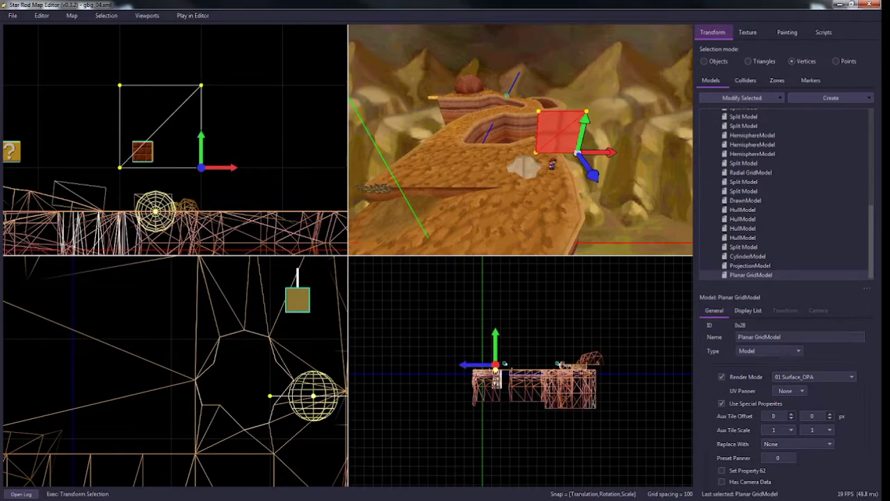
{"action": "left_click", "coordinate": [726, 62]}
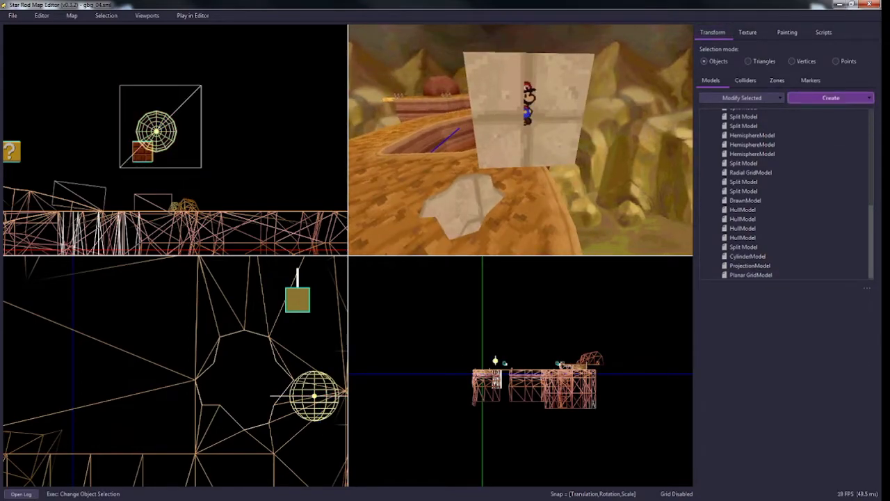
Create another Cylinder primitive next to the wall plane.
{"action": "left_click", "coordinate": [830, 97]}
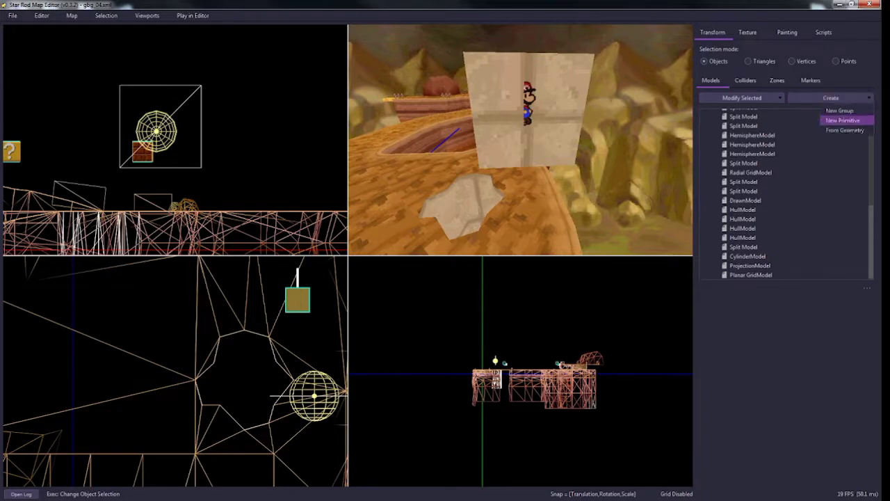
{"action": "left_click", "coordinate": [842, 119]}
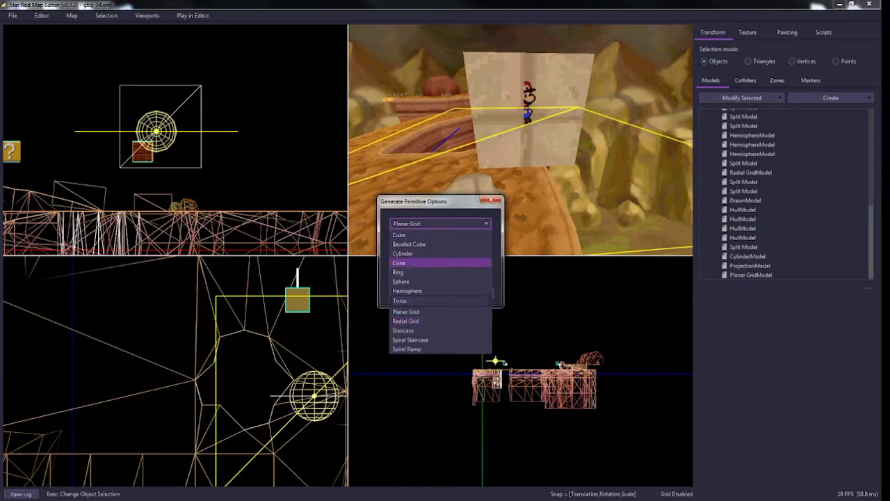
{"action": "left_click", "coordinate": [406, 253]}
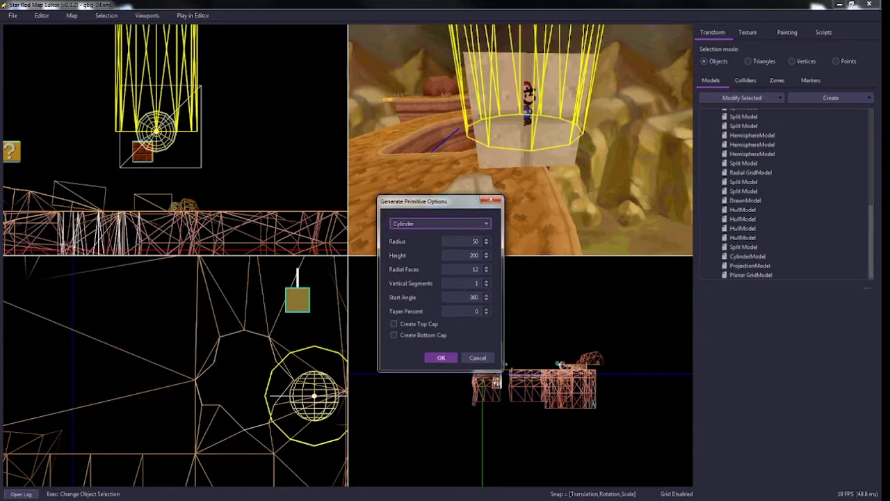
{"action": "left_click", "coordinate": [439, 358]}
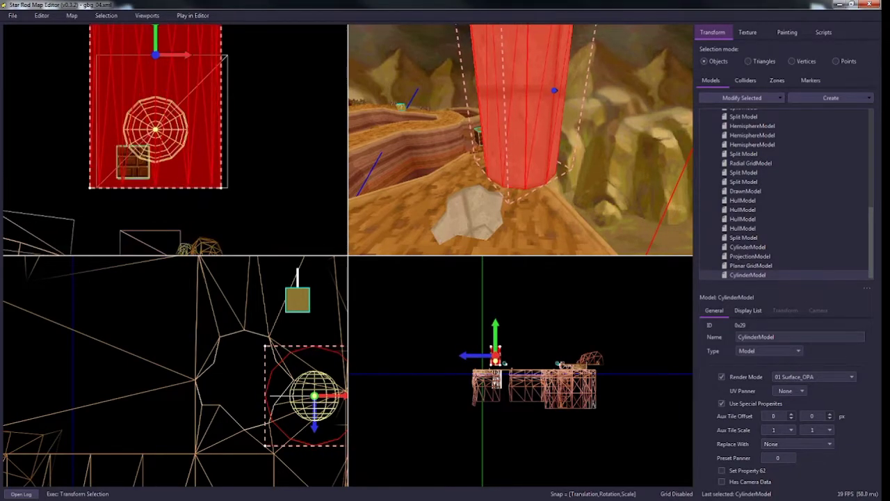
Reshape the cylinder's vertices into a narrow column passing through the wall.
{"action": "left_click", "coordinate": [803, 61]}
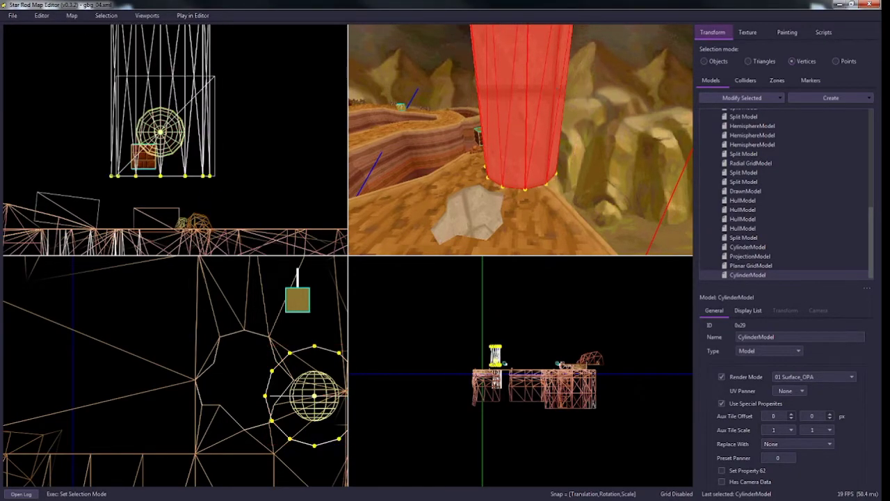
{"action": "left_click", "coordinate": [309, 396]}
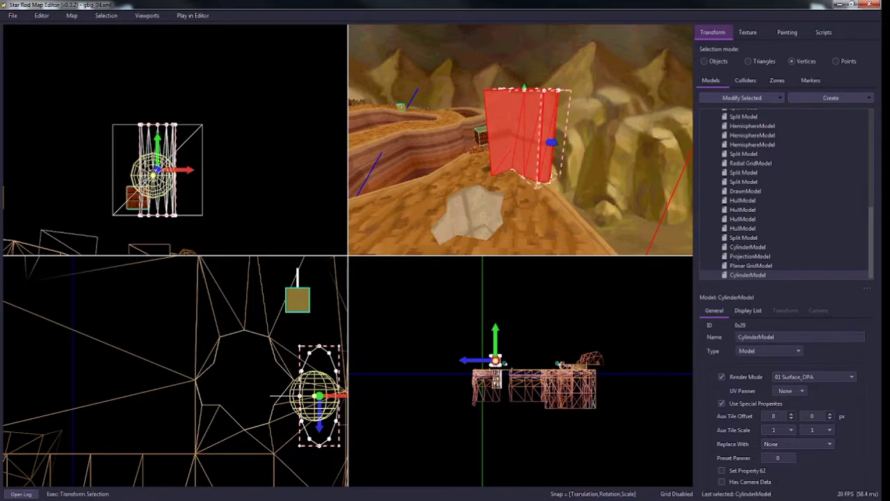
{"action": "left_click", "coordinate": [717, 61]}
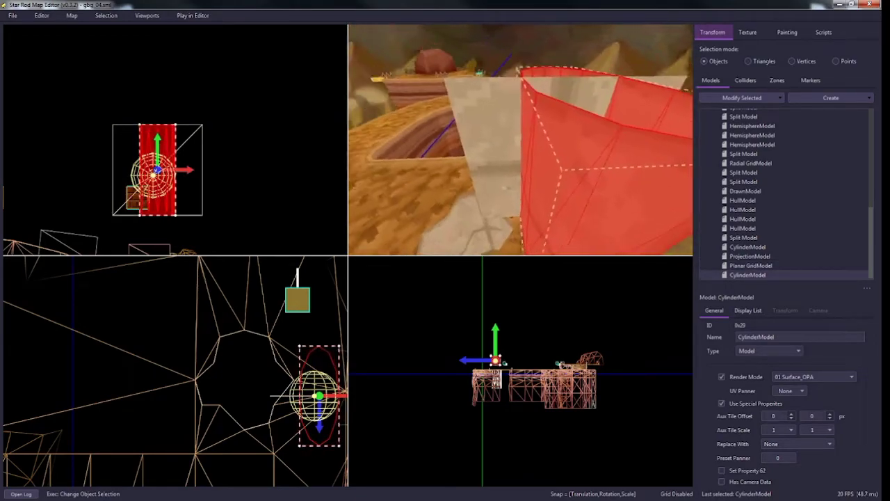
Generate a Projection model from the cylinder and wall plane along the Z axis.
{"action": "left_click", "coordinate": [748, 264]}
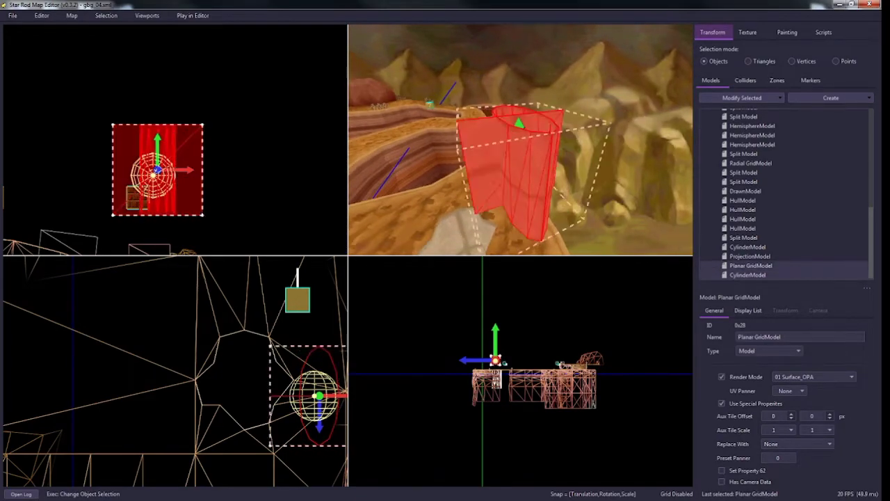
{"action": "left_click", "coordinate": [831, 97]}
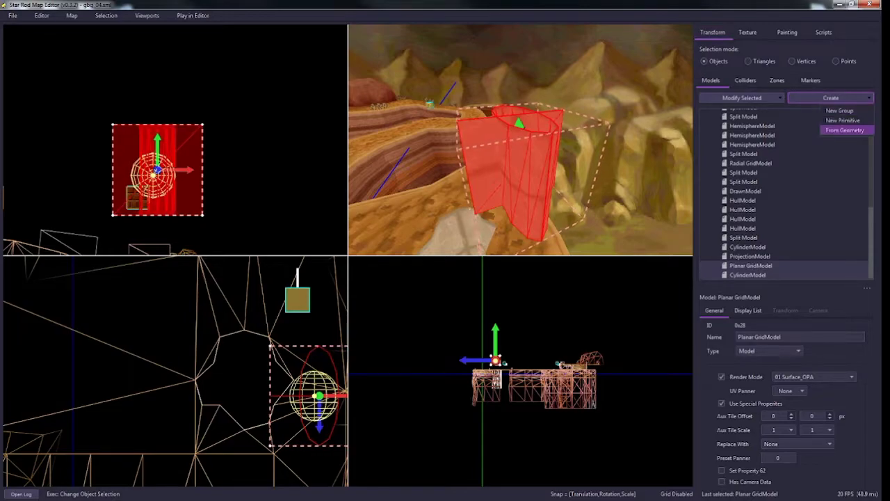
{"action": "left_click", "coordinate": [845, 131]}
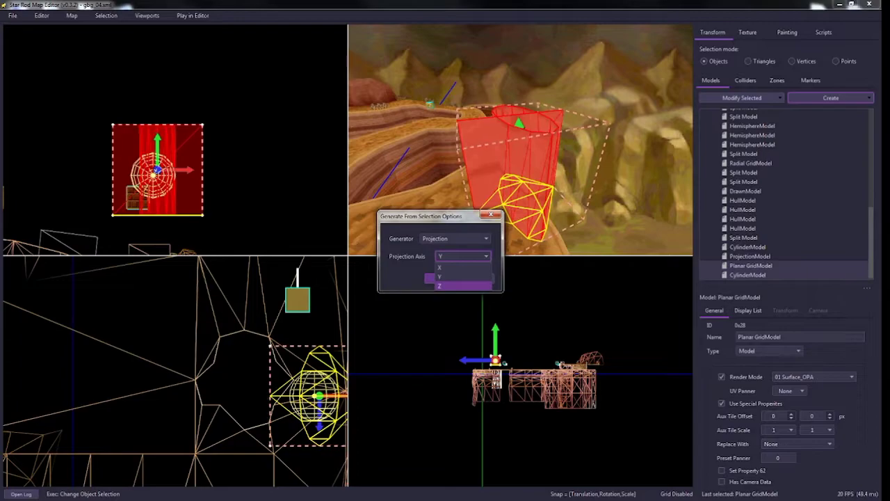
{"action": "left_click", "coordinate": [451, 287]}
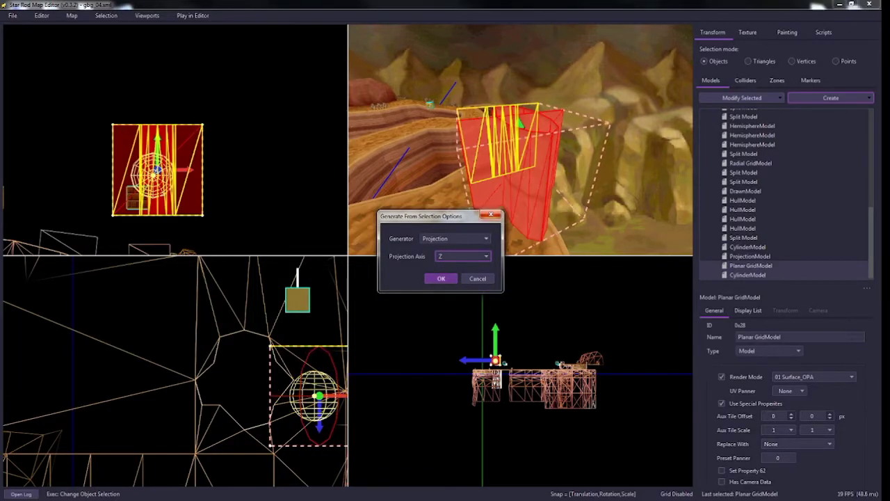
{"action": "left_click", "coordinate": [441, 278]}
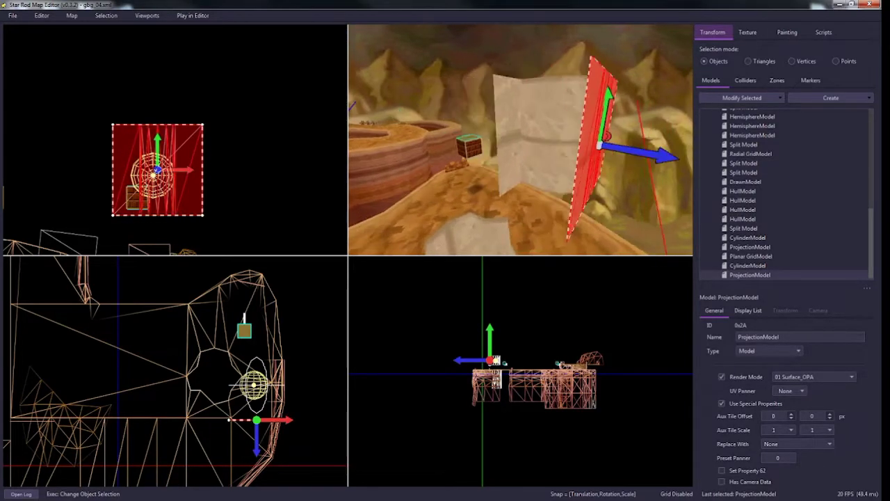
Select the new ProjectionModel in the Models list and view it face-on, ready for vertex painting.
{"action": "left_click", "coordinate": [748, 264]}
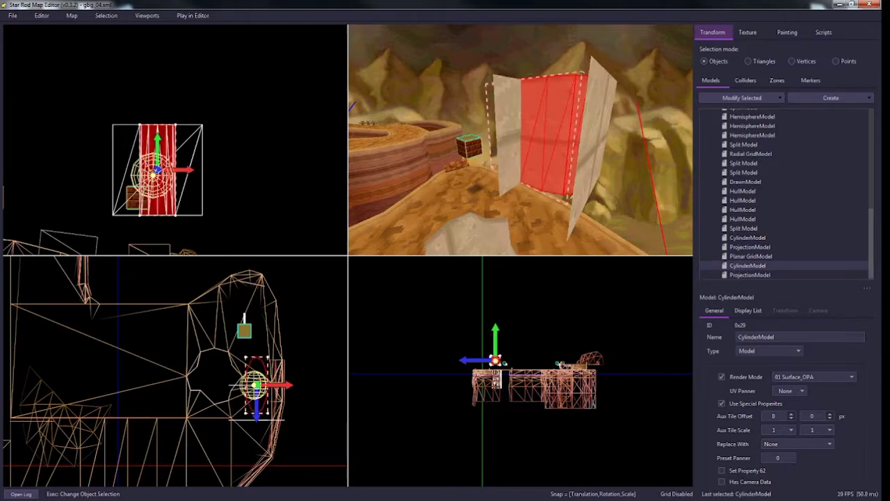
{"action": "left_click", "coordinate": [755, 276]}
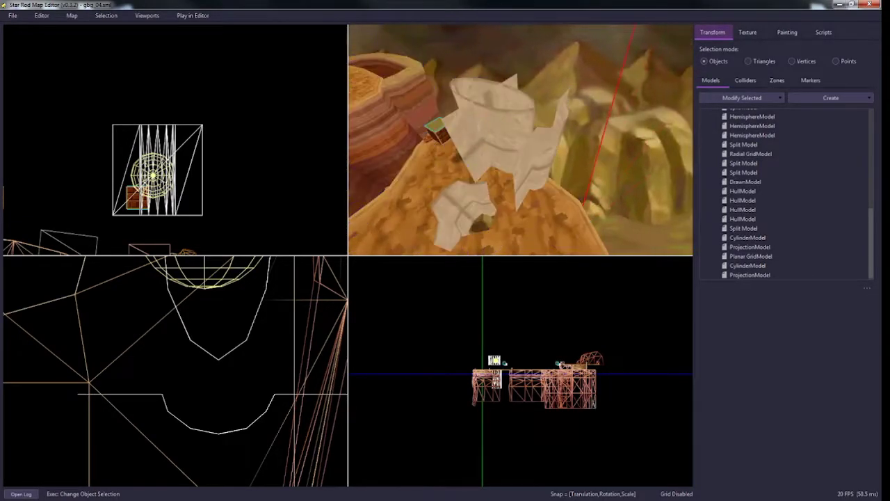
{"action": "left_click", "coordinate": [748, 275]}
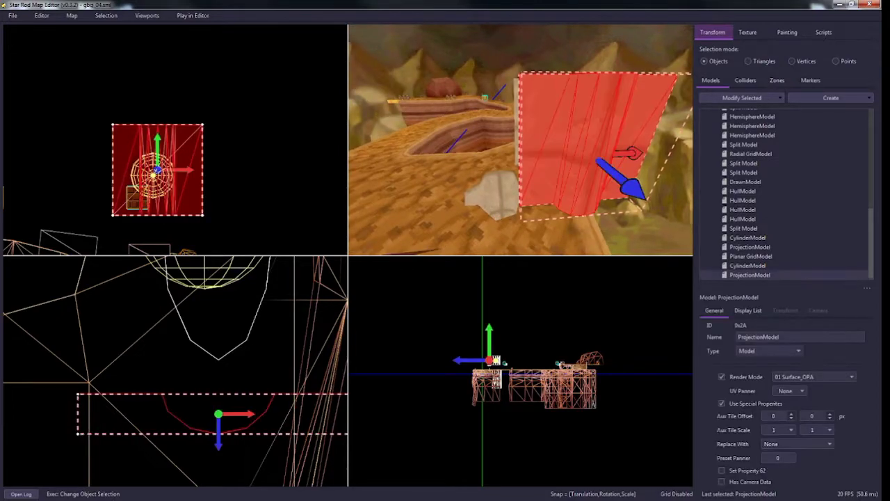
{"action": "left_click", "coordinate": [792, 62]}
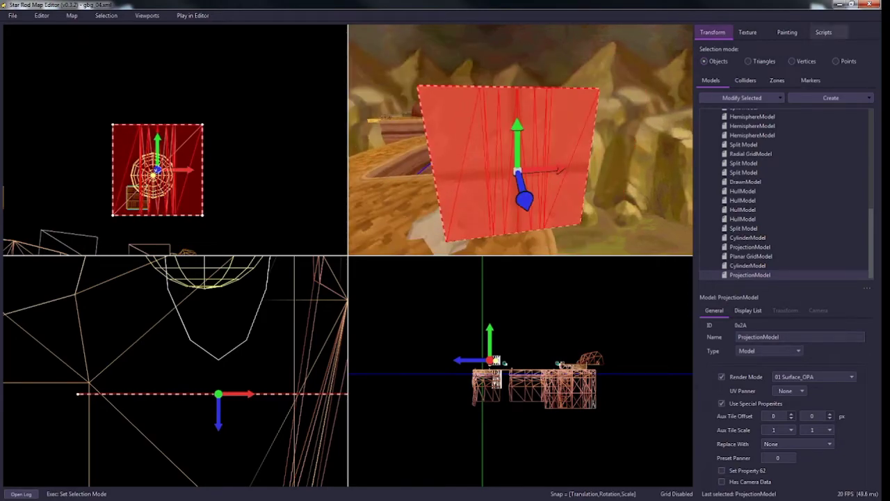
{"action": "left_click", "coordinate": [784, 30]}
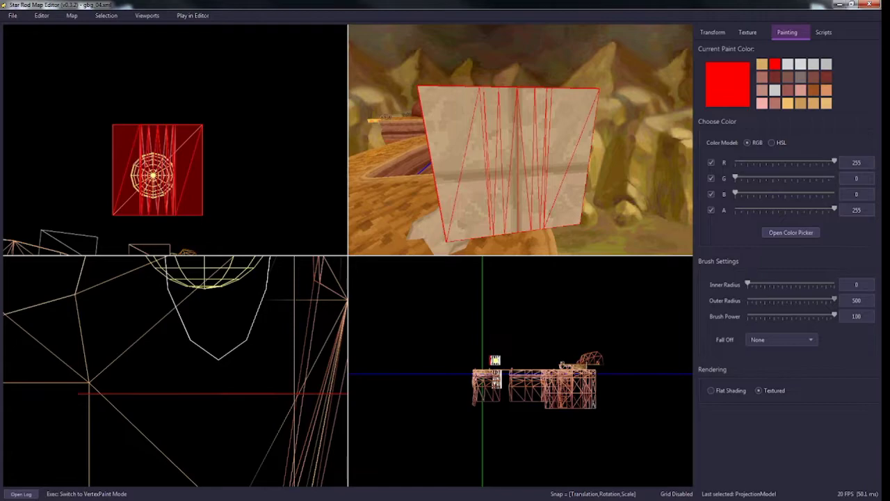
Paint red vertex colour onto the wall with Outer Radius 18, then reselect the projection model.
{"action": "left_click_drag", "start_coordinate": [833, 300], "coordinate": [756, 300]}
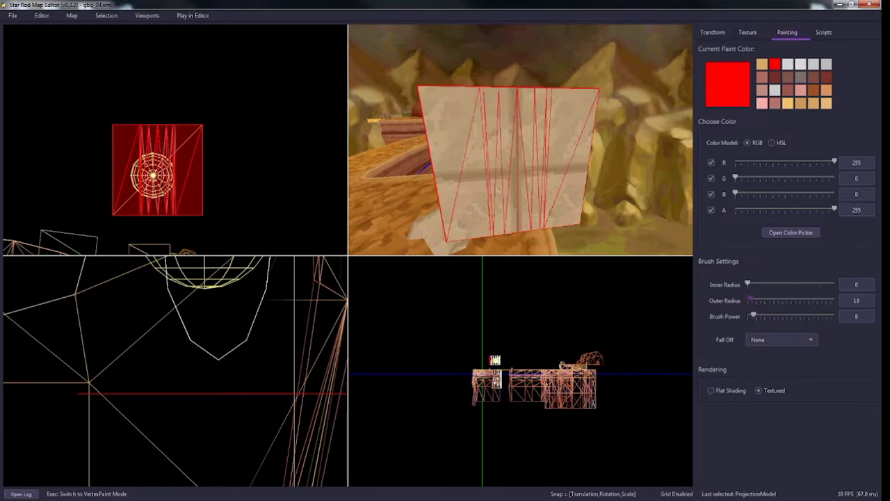
{"action": "left_click", "coordinate": [543, 156]}
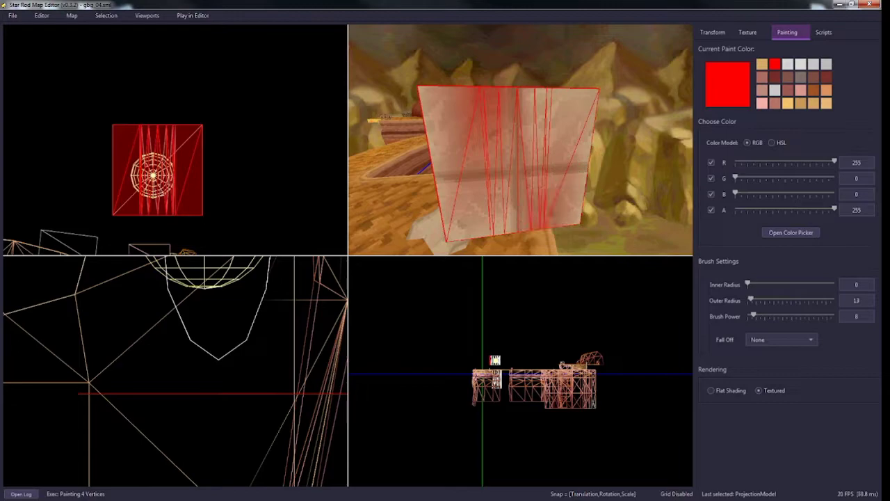
{"action": "left_click", "coordinate": [712, 32]}
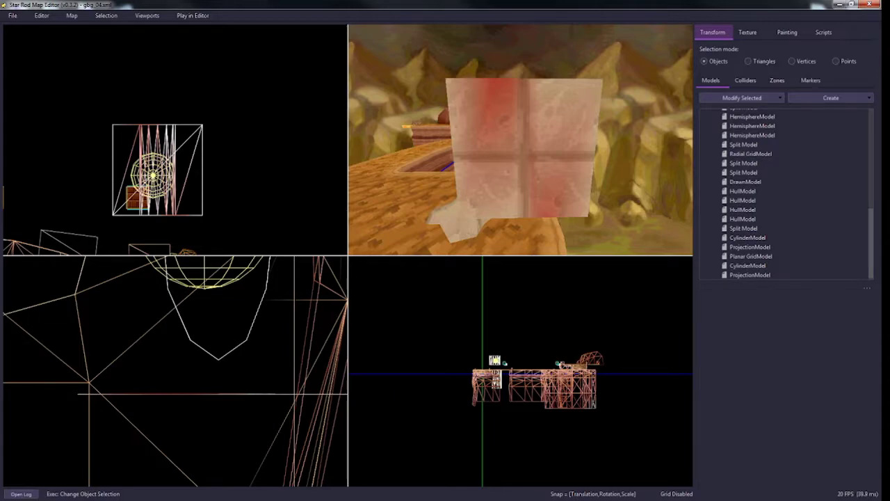
{"action": "left_click", "coordinate": [749, 276]}
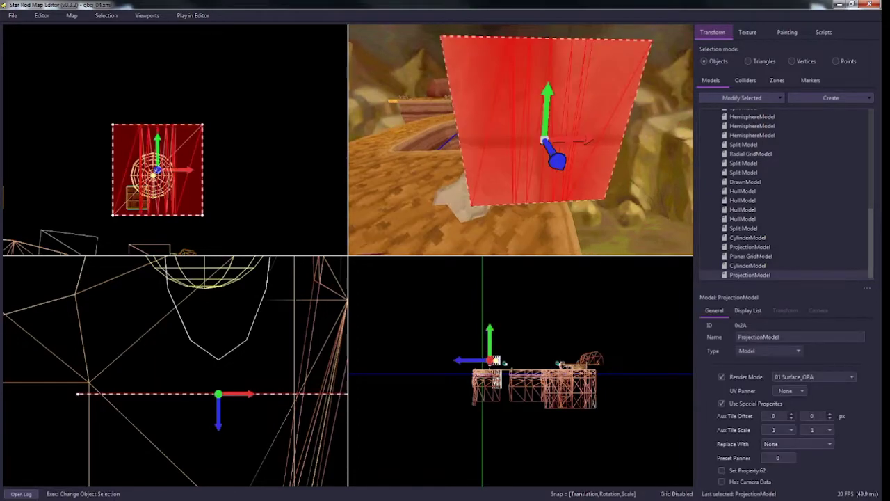
Create a new Torus primitive via Generate Primitive Options.
{"action": "left_click", "coordinate": [832, 97]}
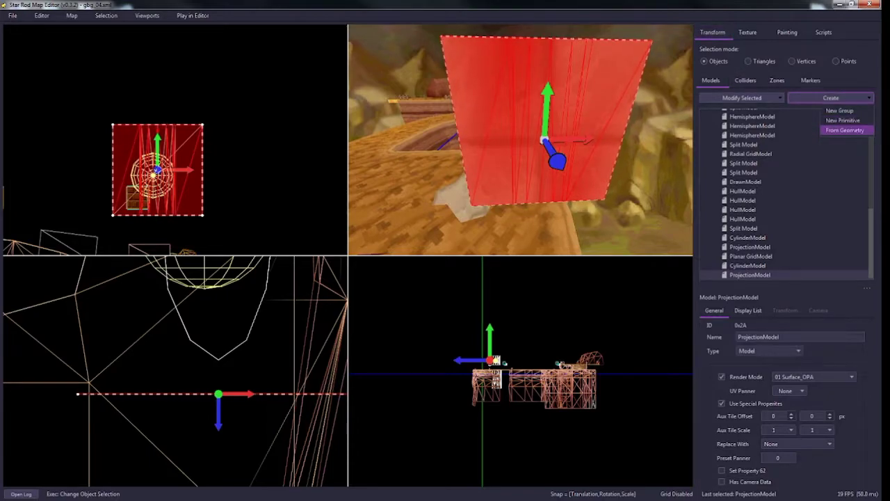
{"action": "left_click", "coordinate": [846, 119]}
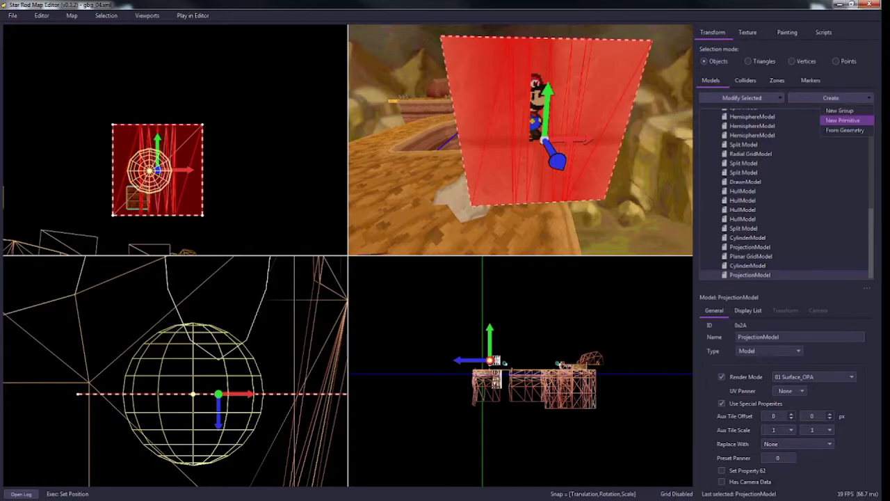
{"action": "left_click", "coordinate": [845, 120]}
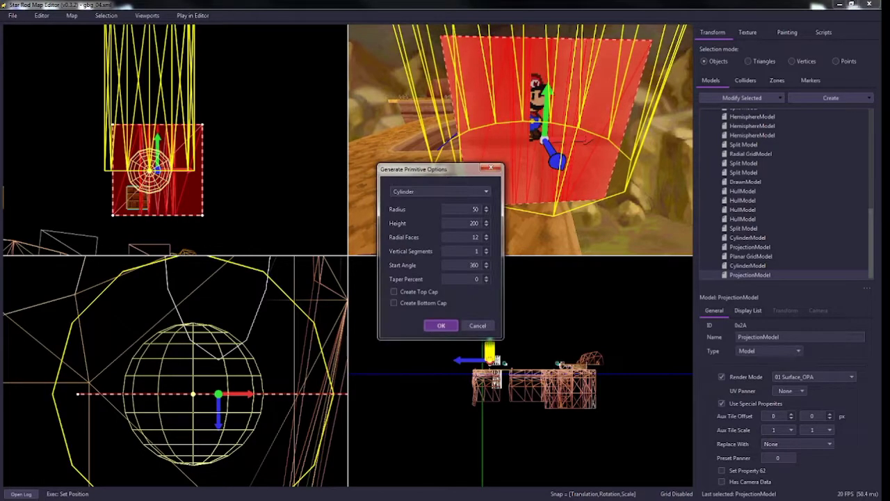
{"action": "left_click", "coordinate": [439, 192]}
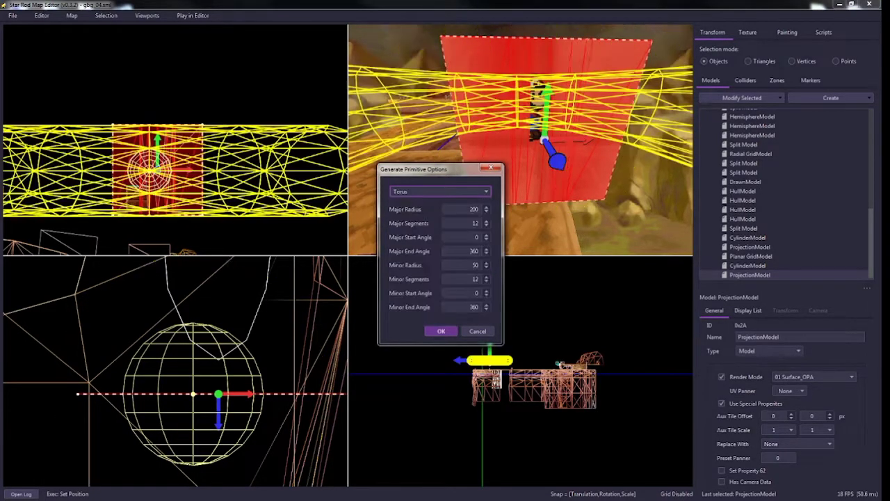
{"action": "left_click", "coordinate": [441, 331]}
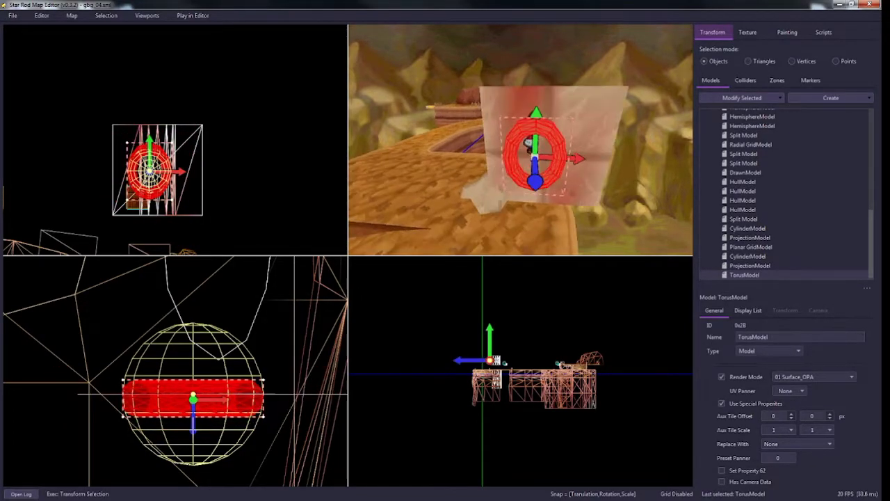
Move the torus onto the wall surface and select it together with the projected wall.
{"action": "left_click_drag", "start_coordinate": [193, 398], "coordinate": [216, 398]}
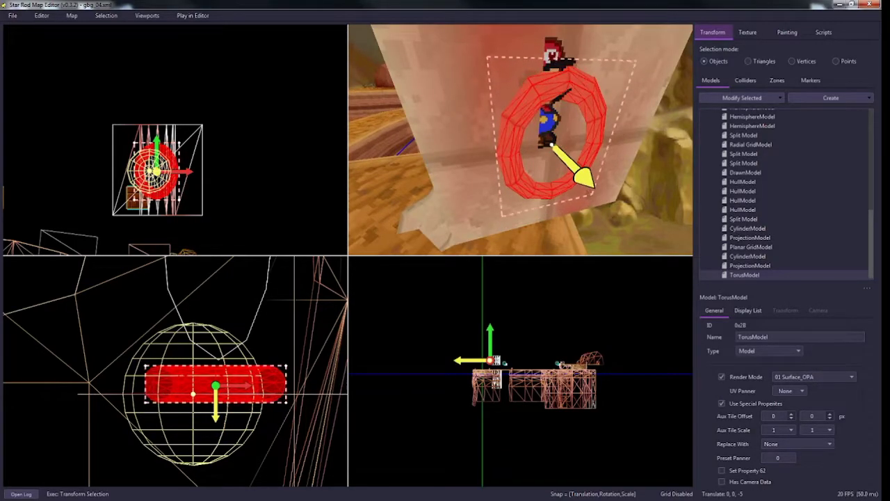
{"action": "left_click", "coordinate": [749, 264]}
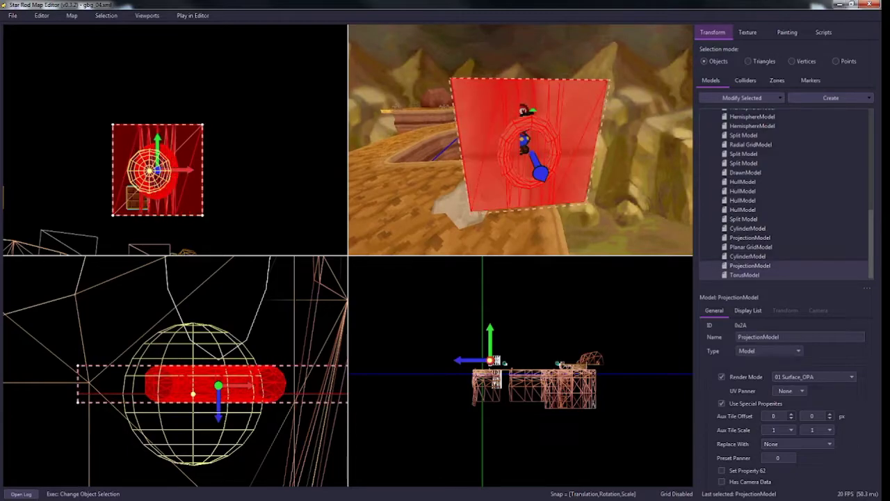
{"action": "left_click", "coordinate": [829, 97]}
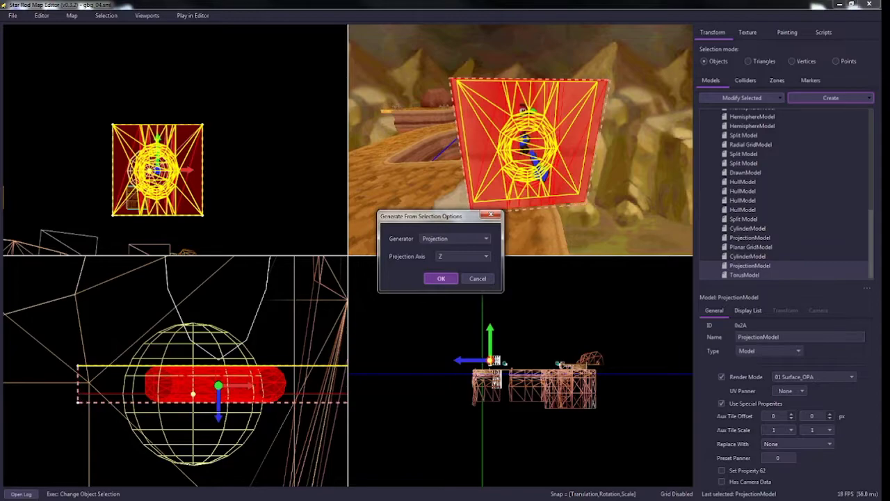
Project the torus into the wall along Z and select its ring triangles in Triangles mode.
{"action": "left_click", "coordinate": [439, 278]}
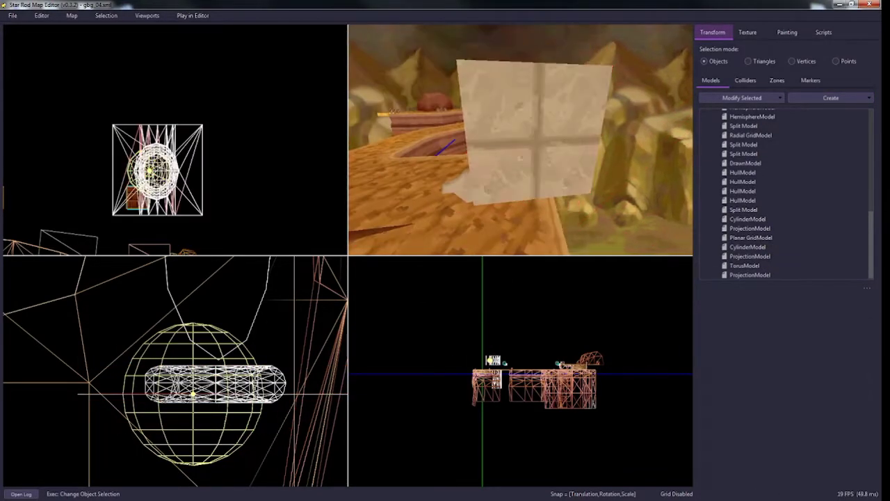
{"action": "left_click", "coordinate": [749, 275]}
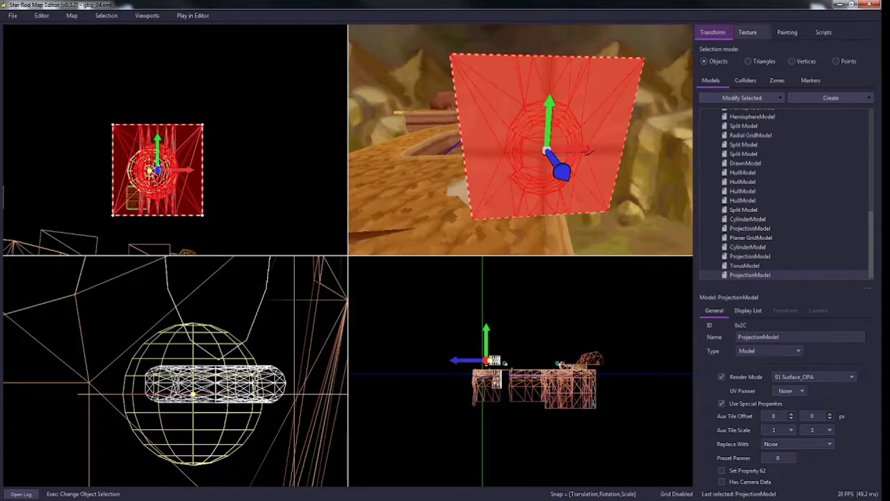
{"action": "left_click", "coordinate": [746, 61]}
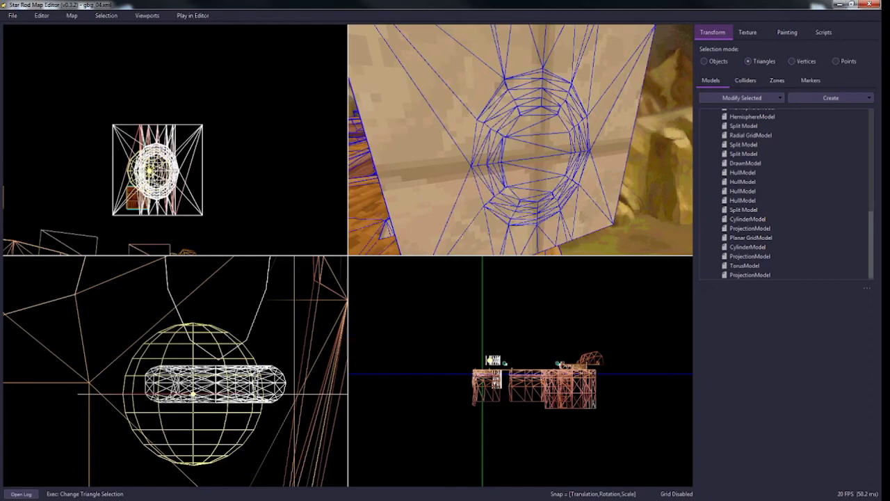
{"action": "left_click", "coordinate": [748, 275]}
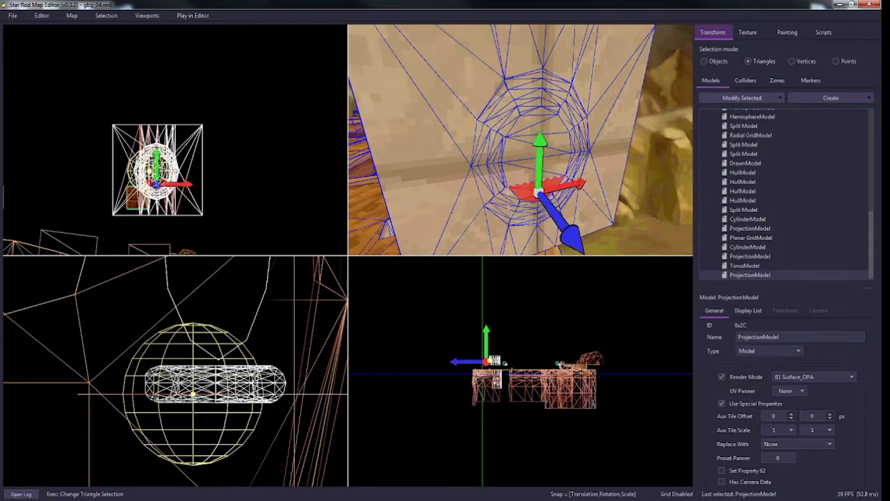